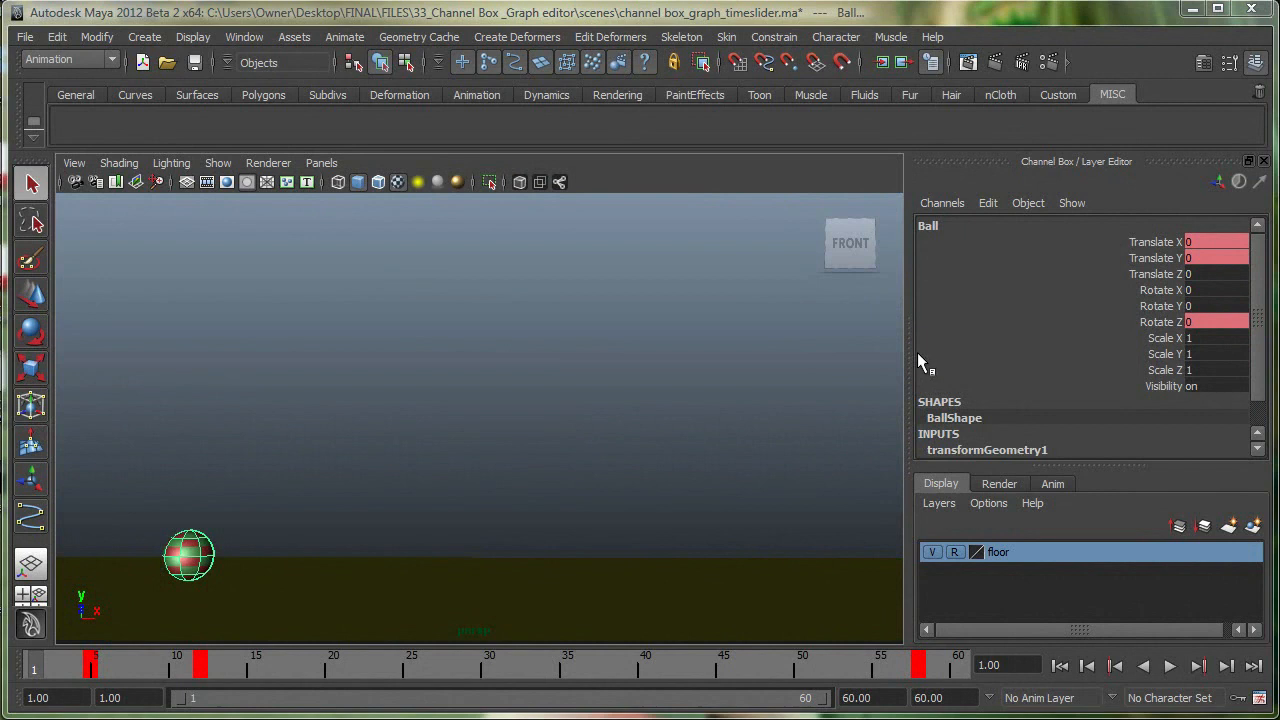
mouse_move(808, 431)
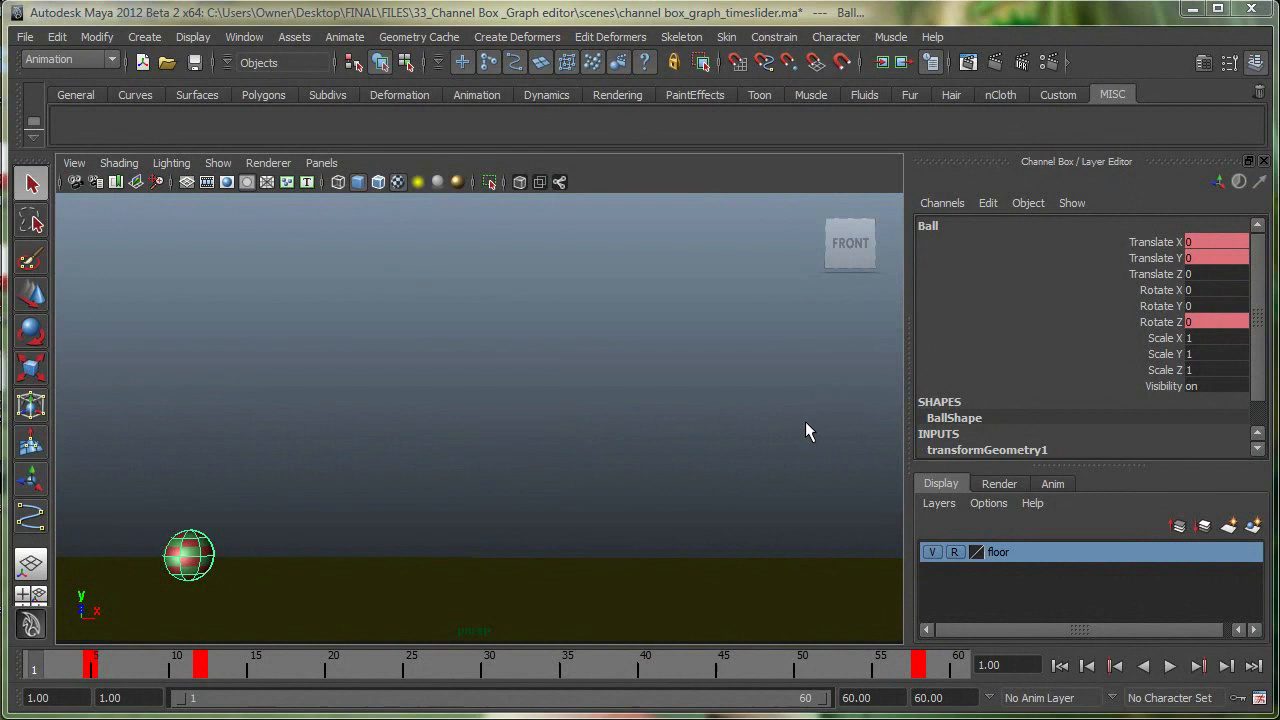
Set 34_Motion Paths as the current project and open the car motion paths scene
click(1170, 665)
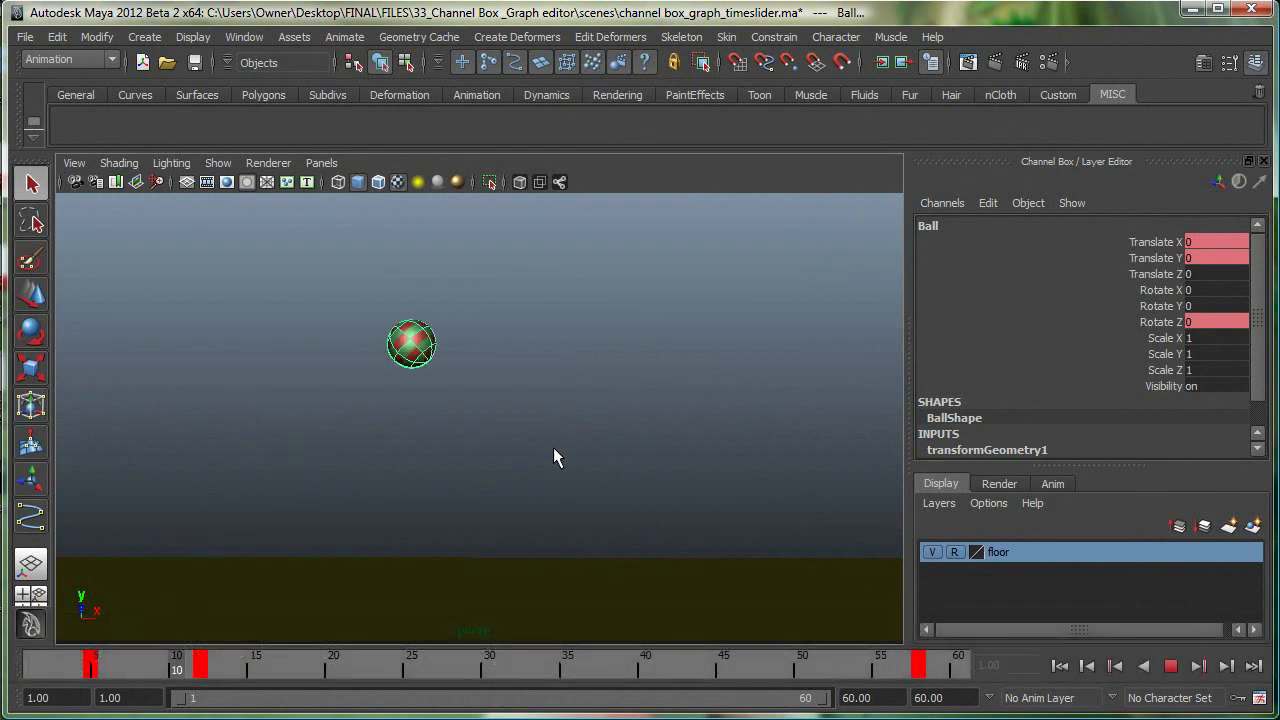
click(208, 665)
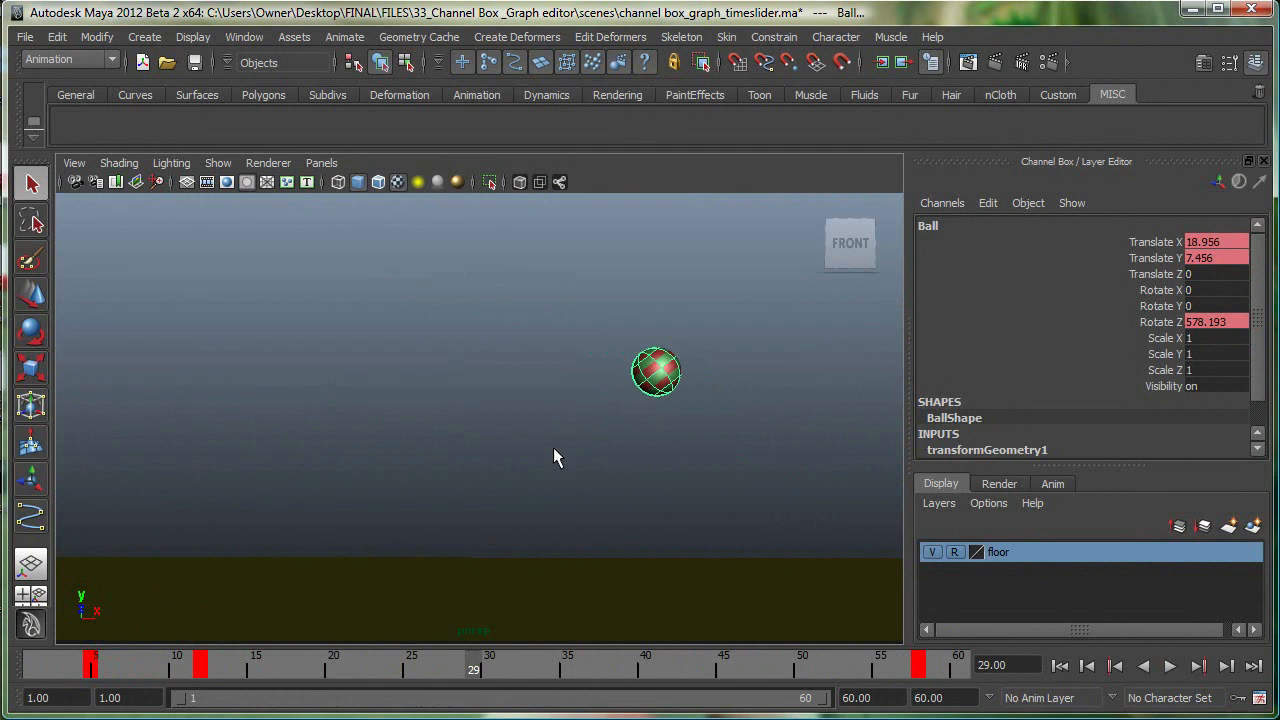
click(630, 665)
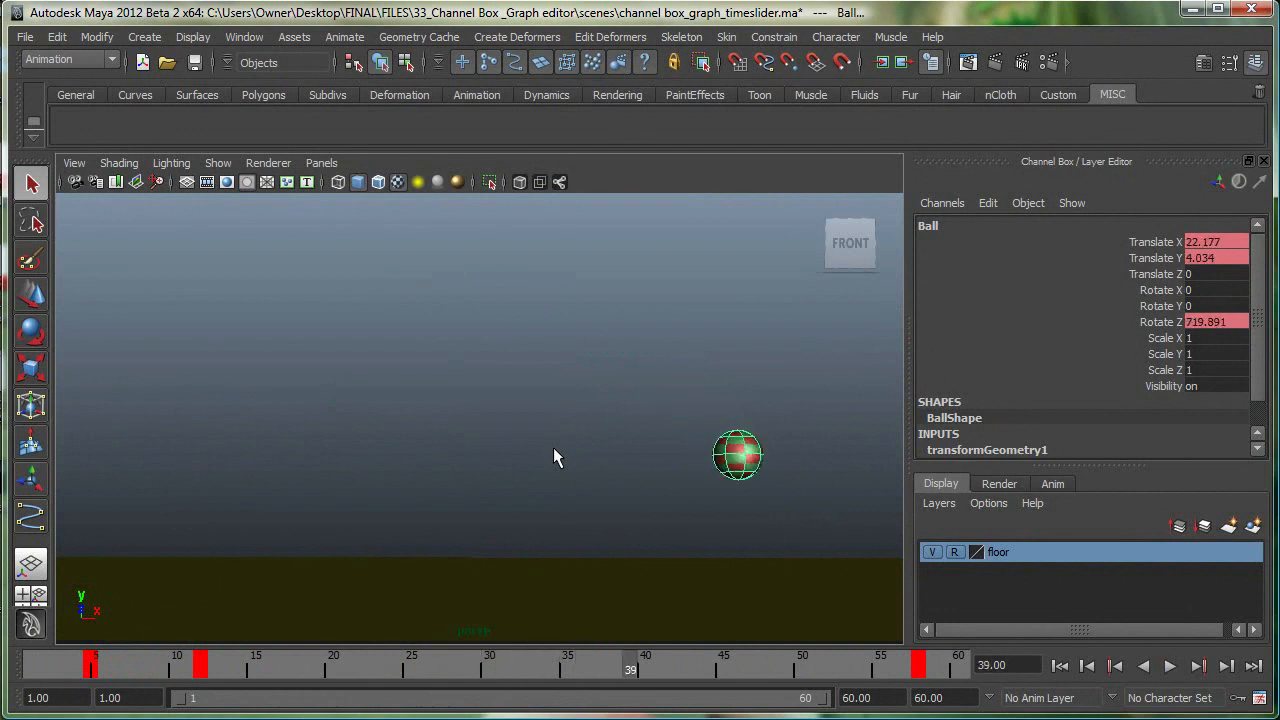
click(614, 665)
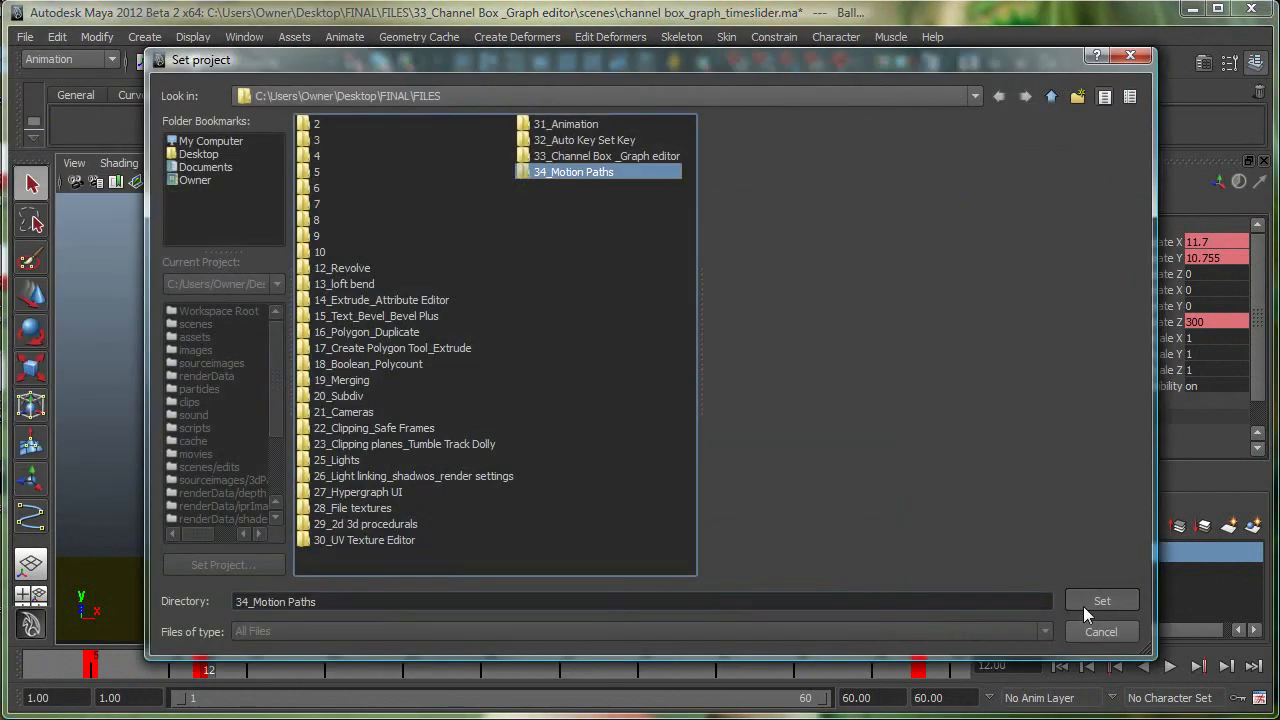
click(1101, 601)
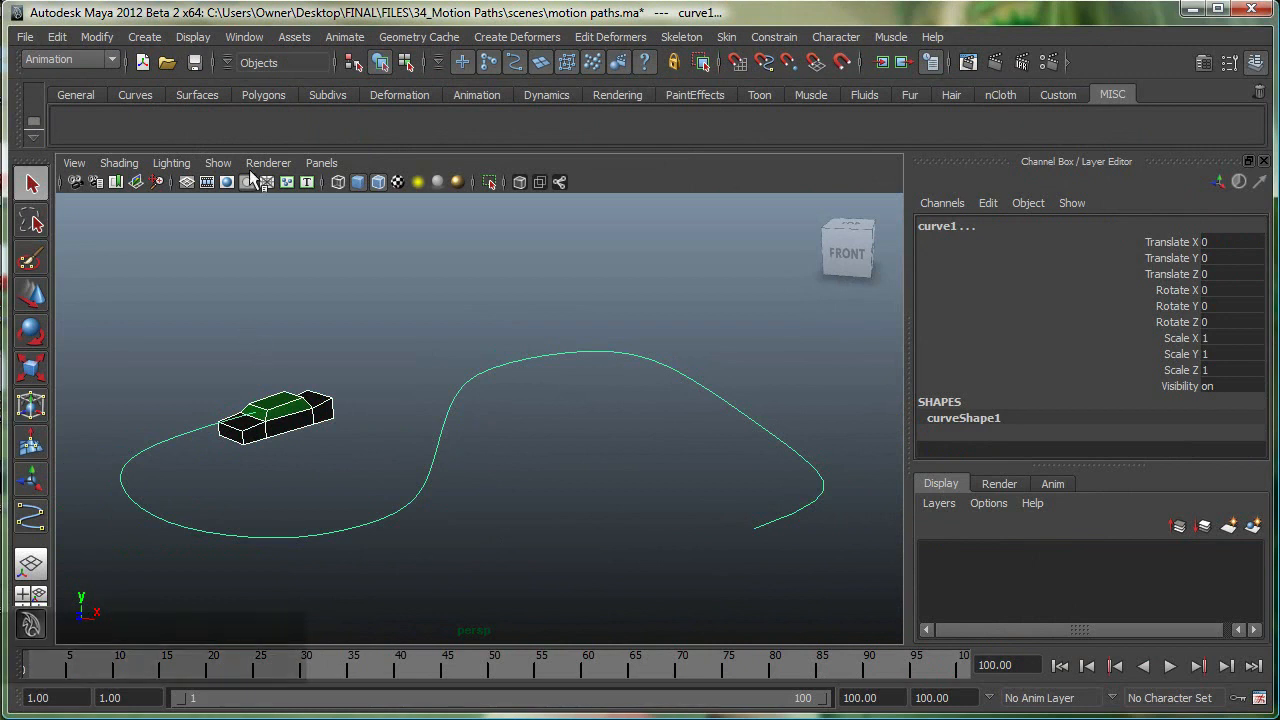
Attach the car to the curve as a motion path with up axis Y
click(344, 37)
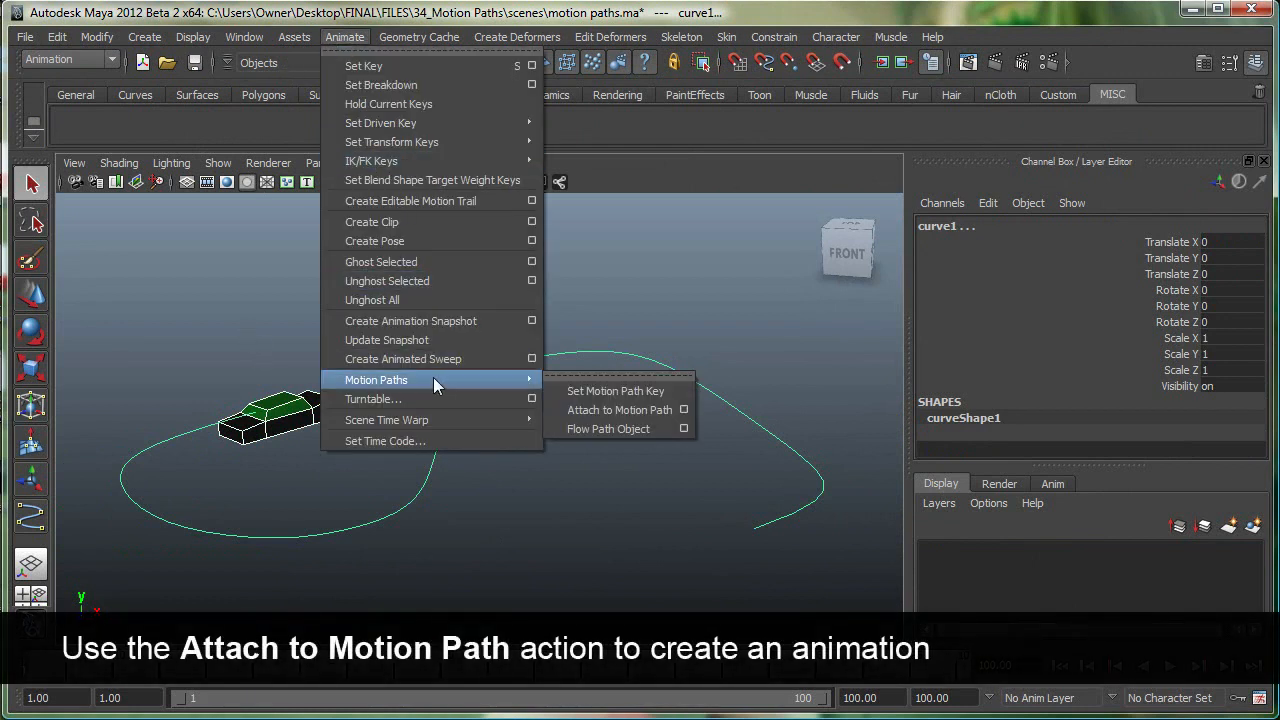
mouse_move(619, 410)
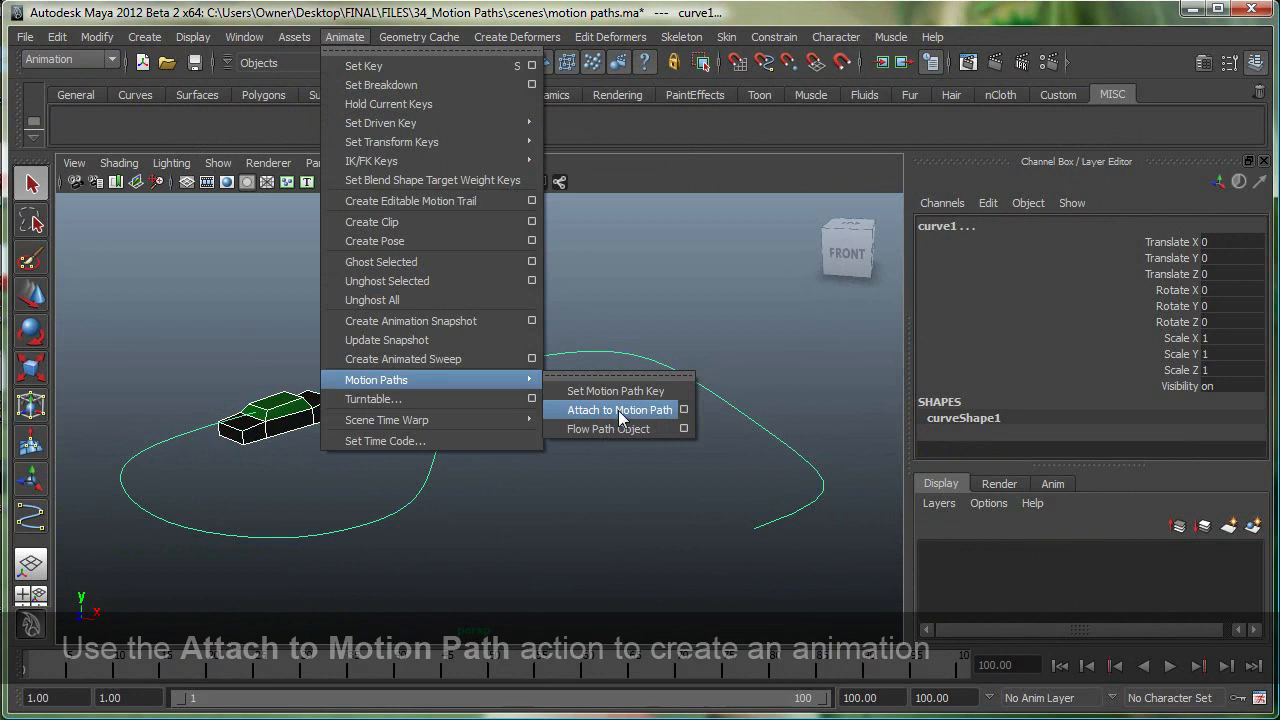
click(684, 410)
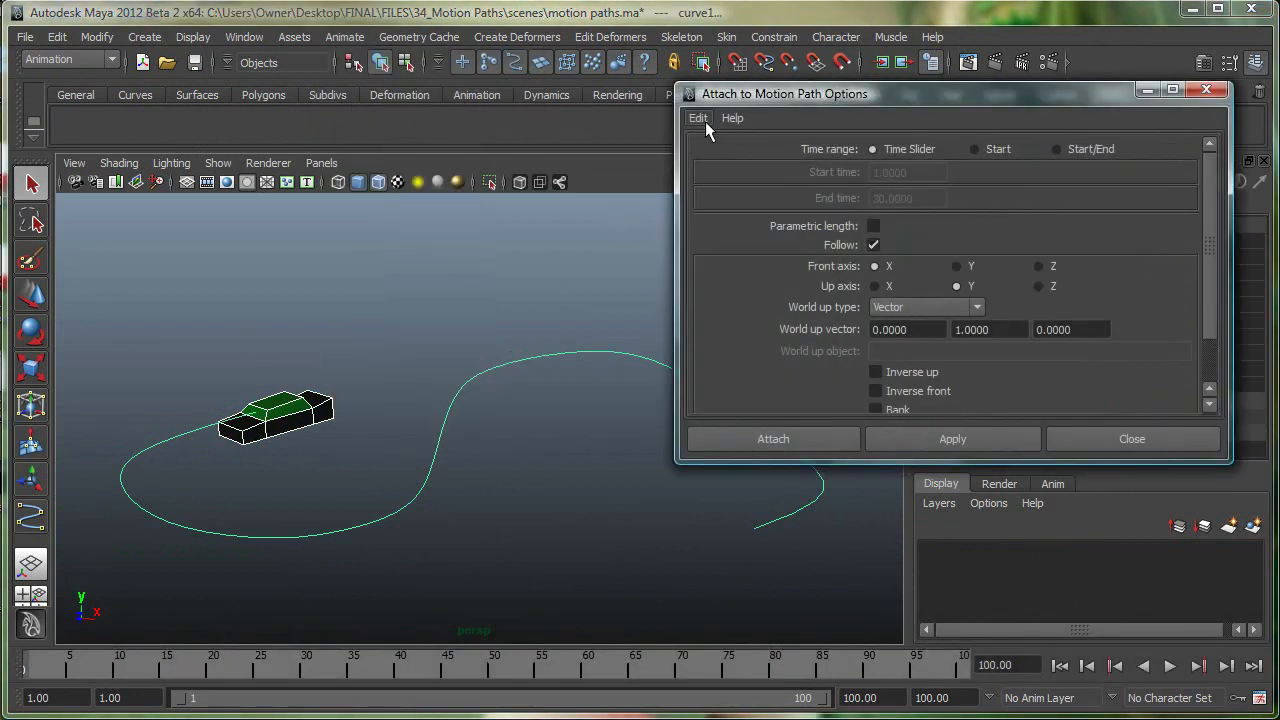
mouse_move(742, 160)
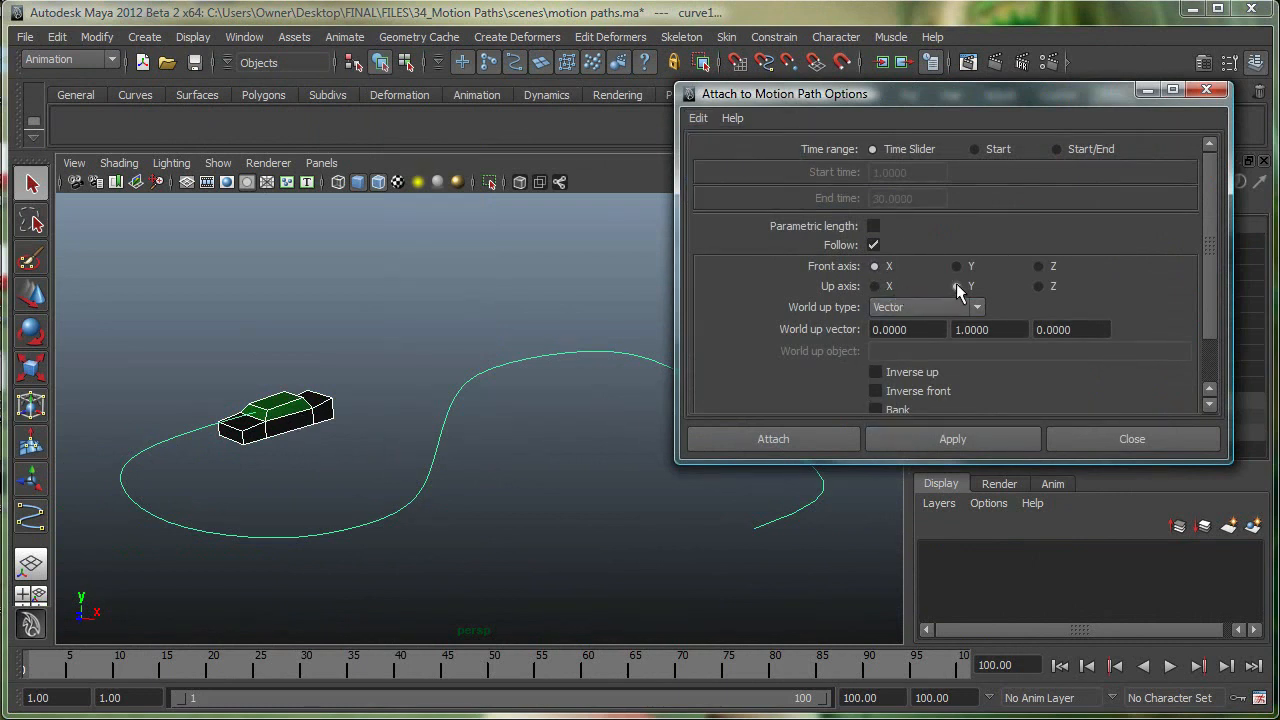
click(955, 287)
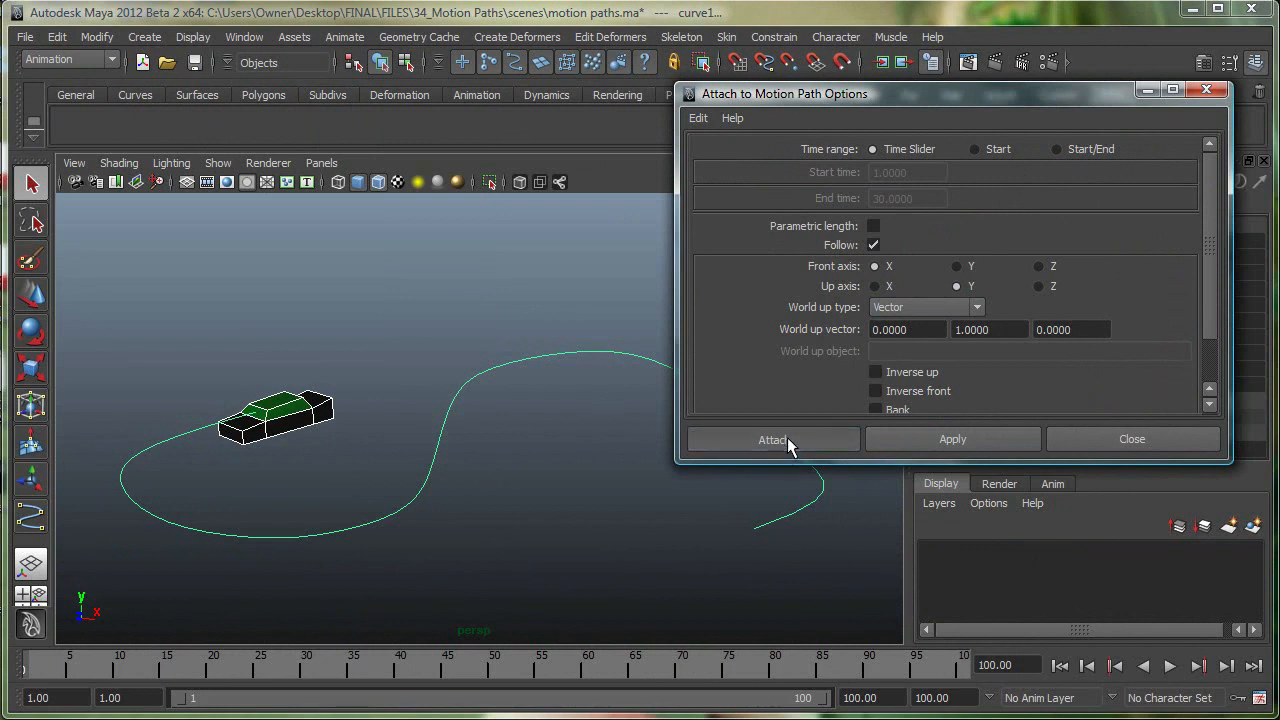
click(772, 440)
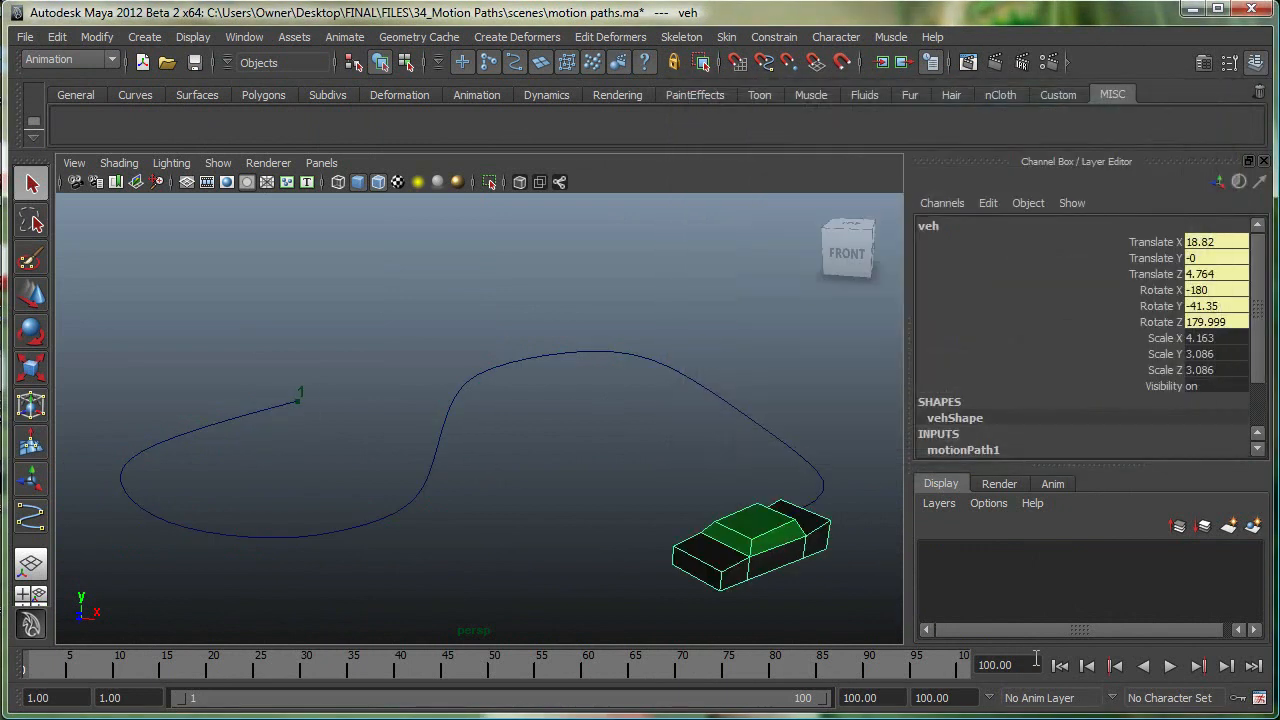
Rewind to the first frame, then play and stop the car's path animation
click(1060, 665)
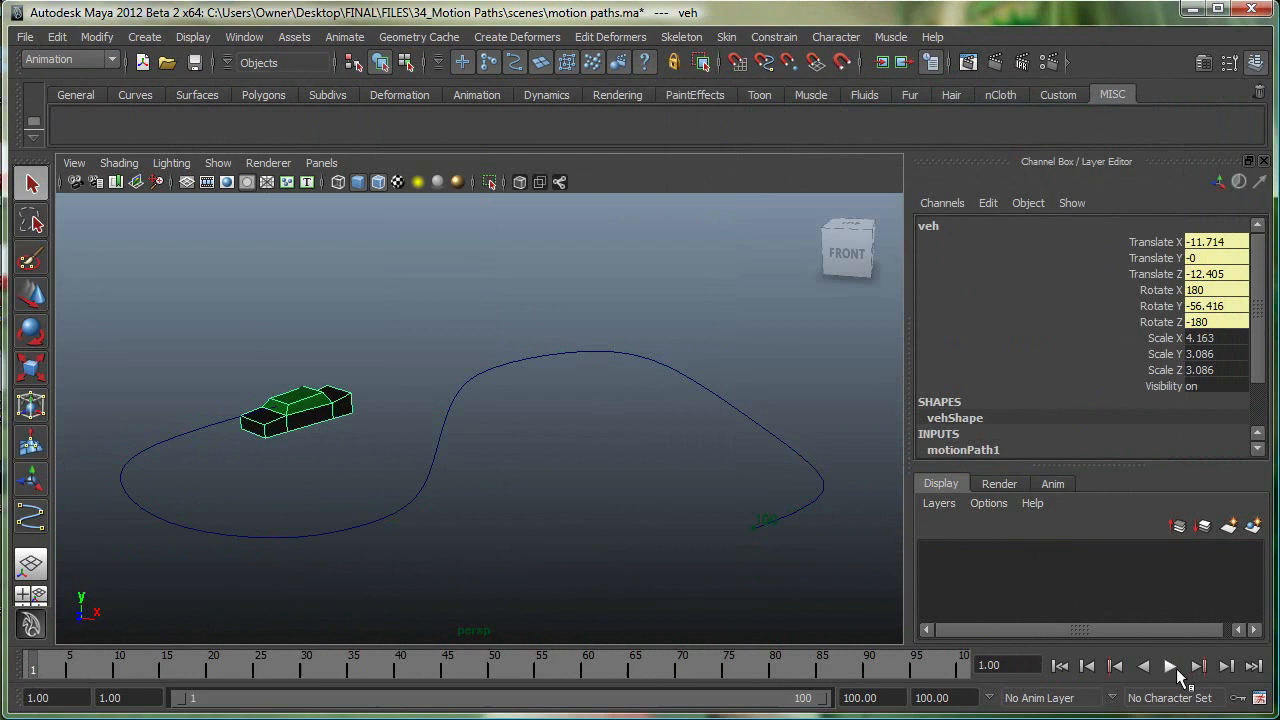
click(1169, 666)
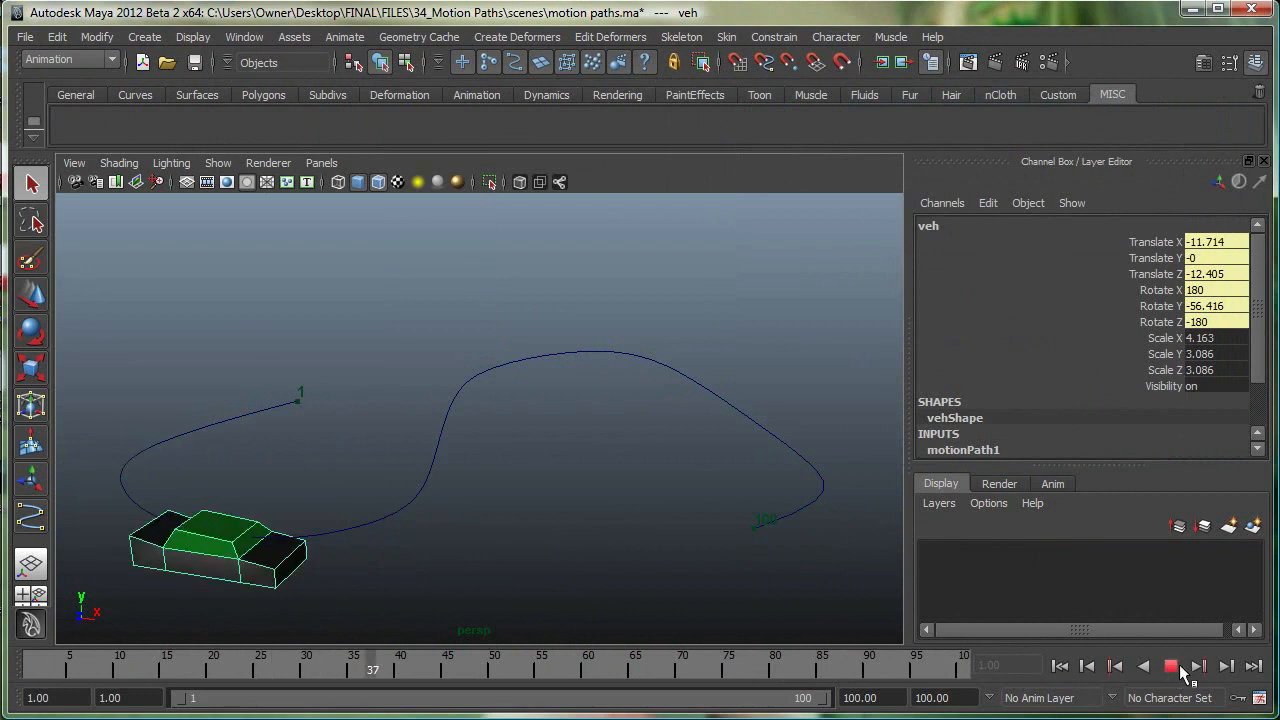
click(1171, 665)
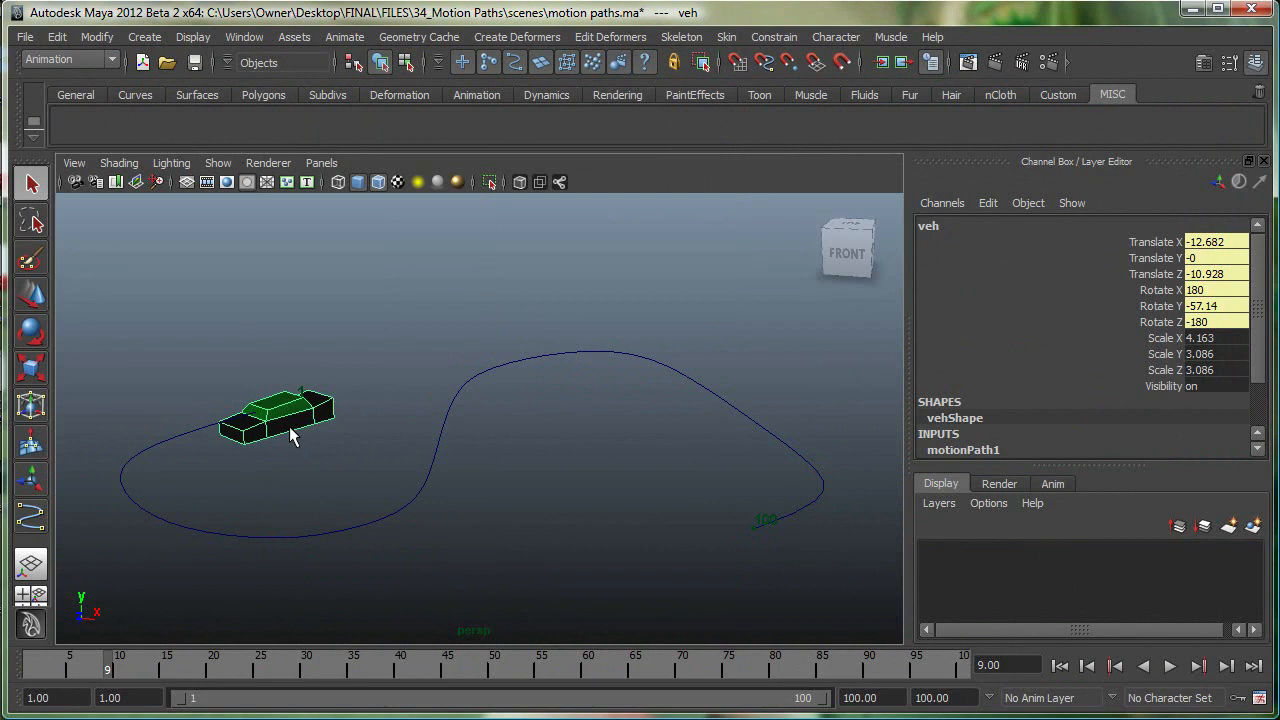
mouse_move(287, 443)
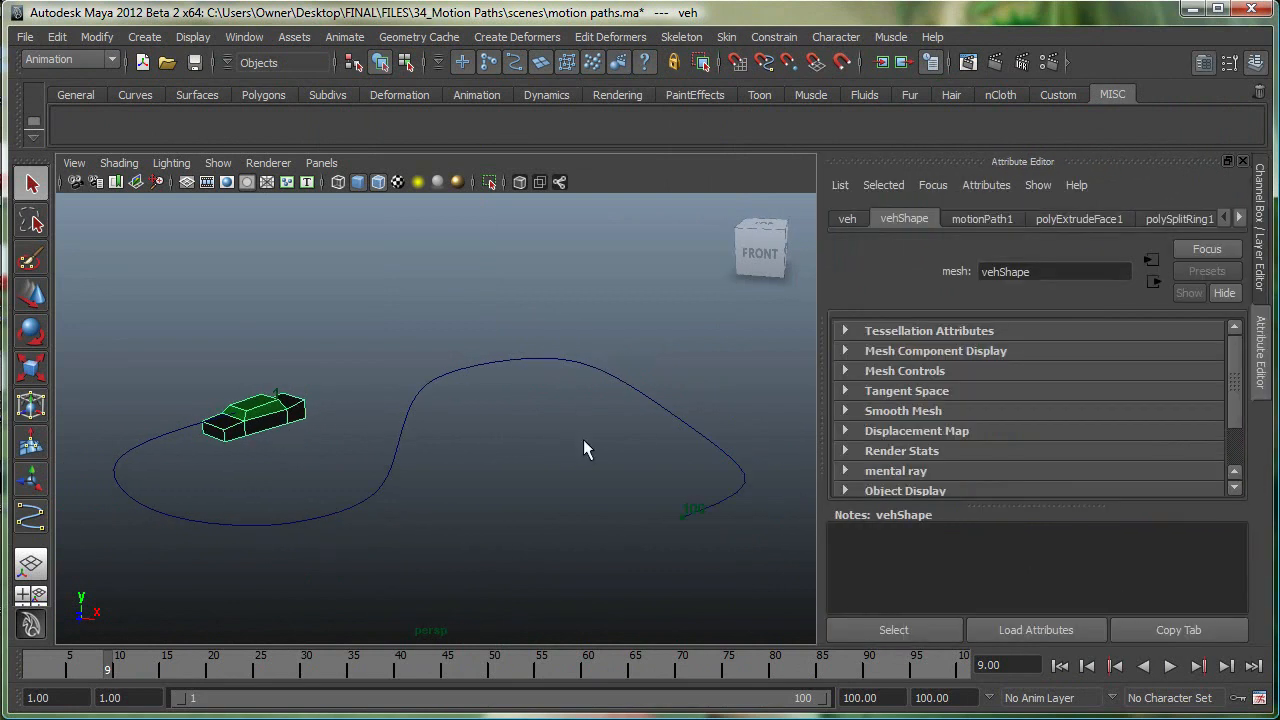
Enable Bank on motionPath1, then play and stop the banked animation
click(982, 218)
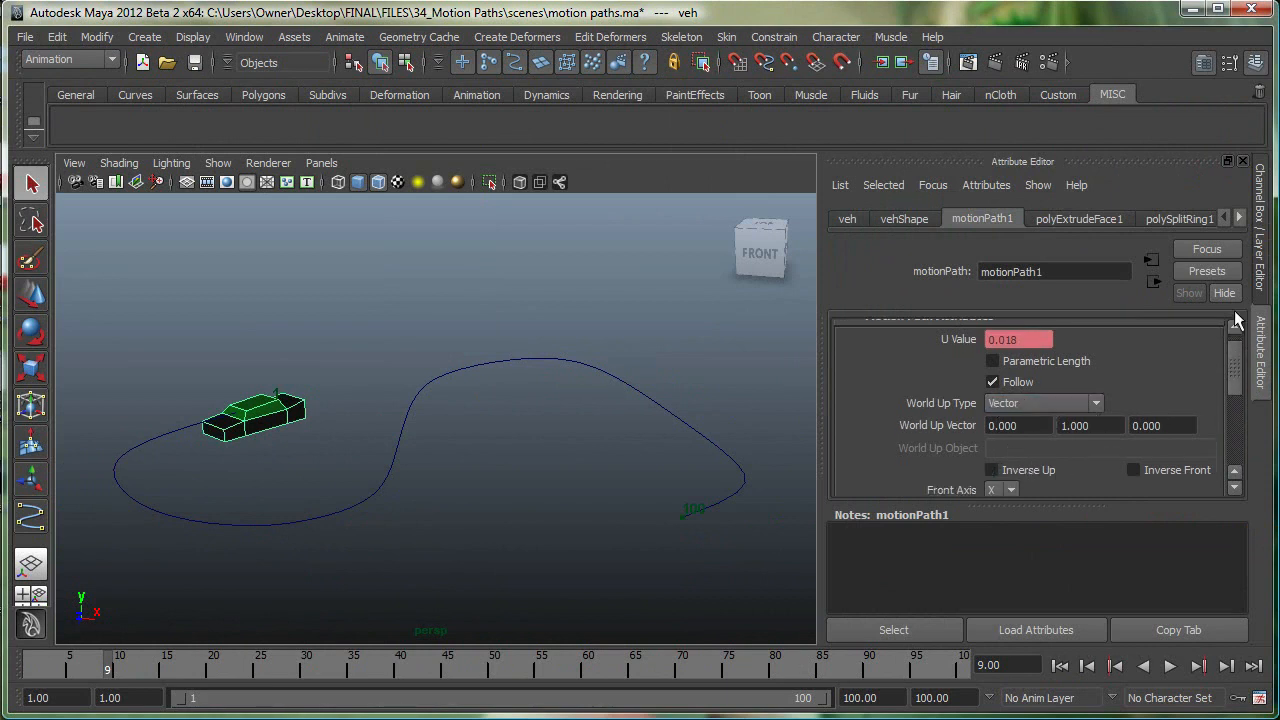
scroll(down, 3)
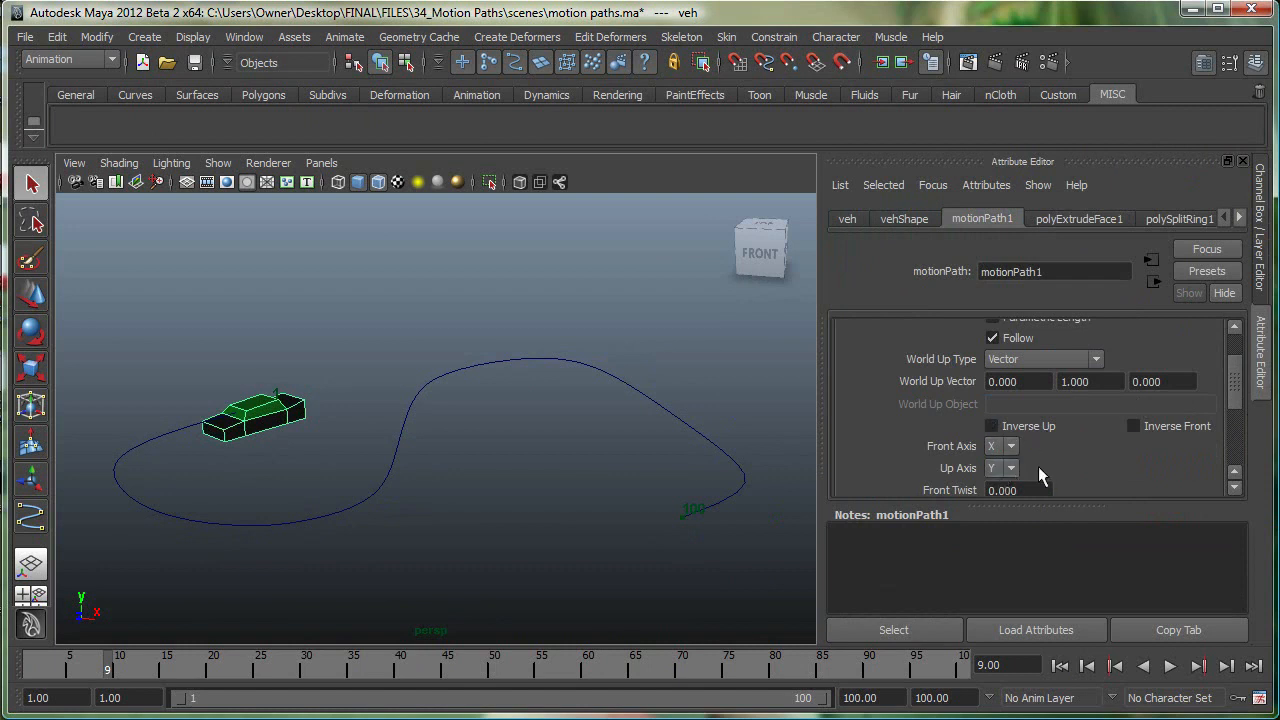
scroll(down, 3)
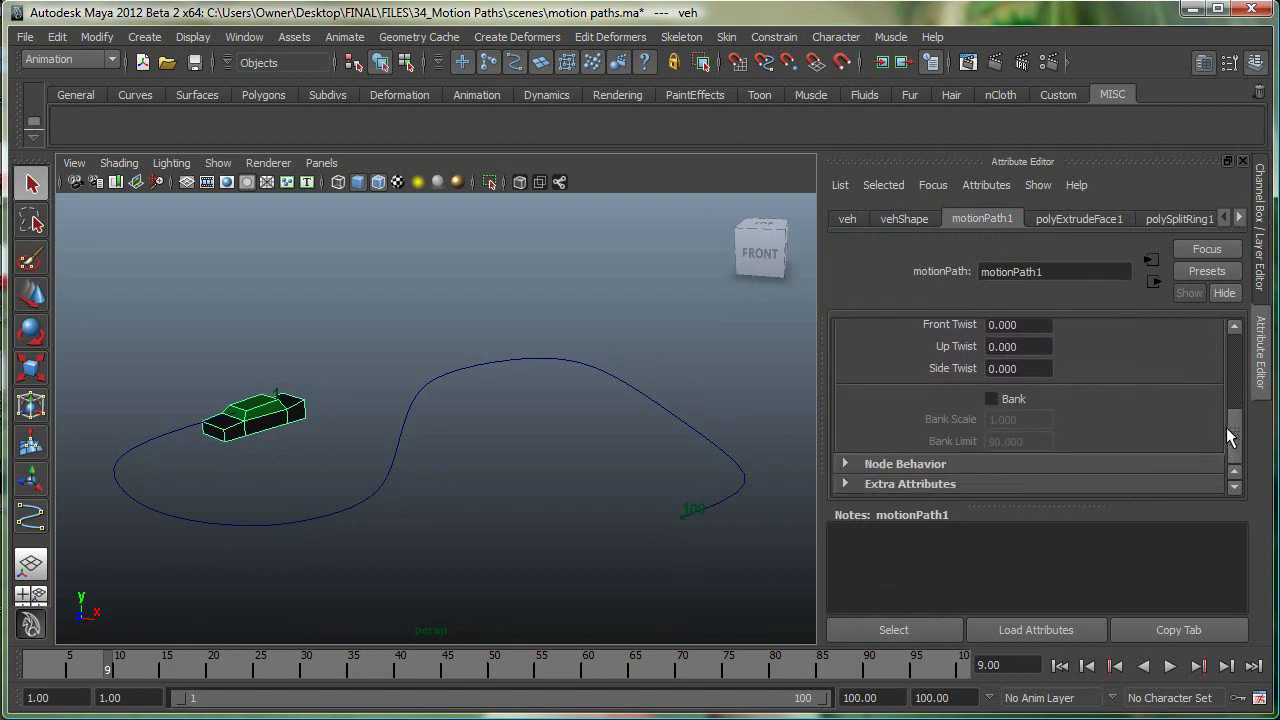
click(991, 398)
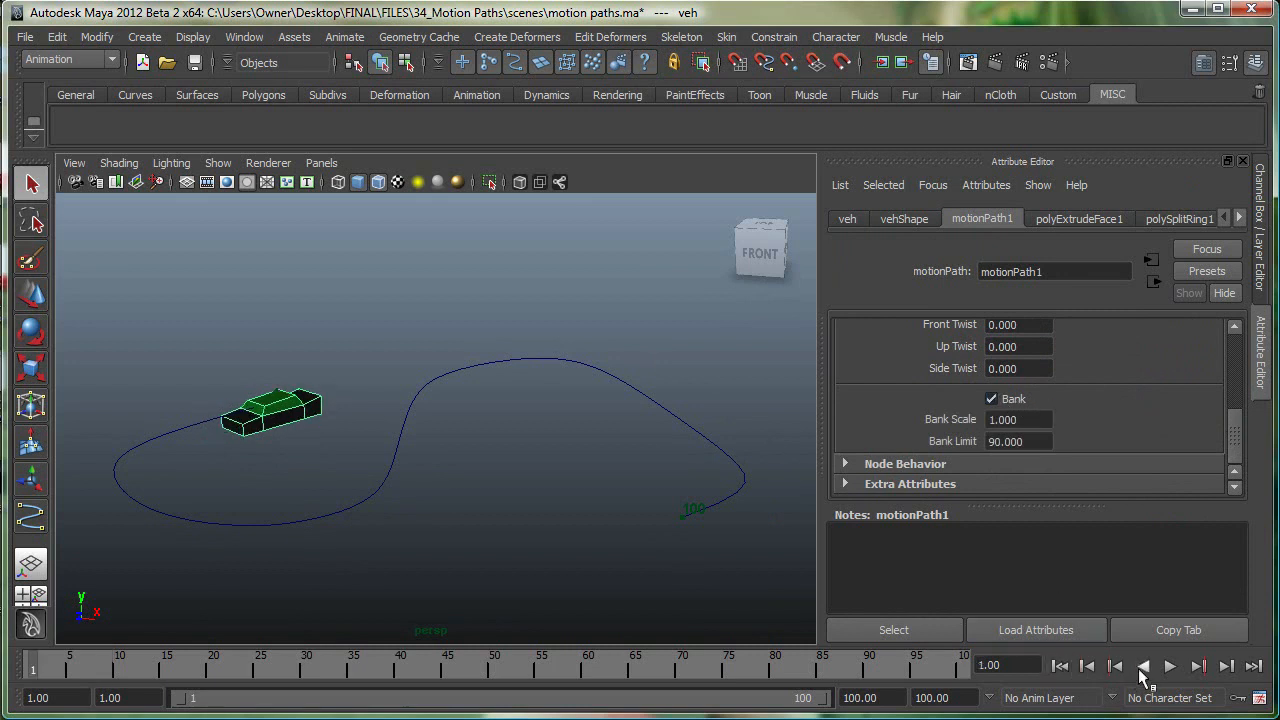
click(1170, 665)
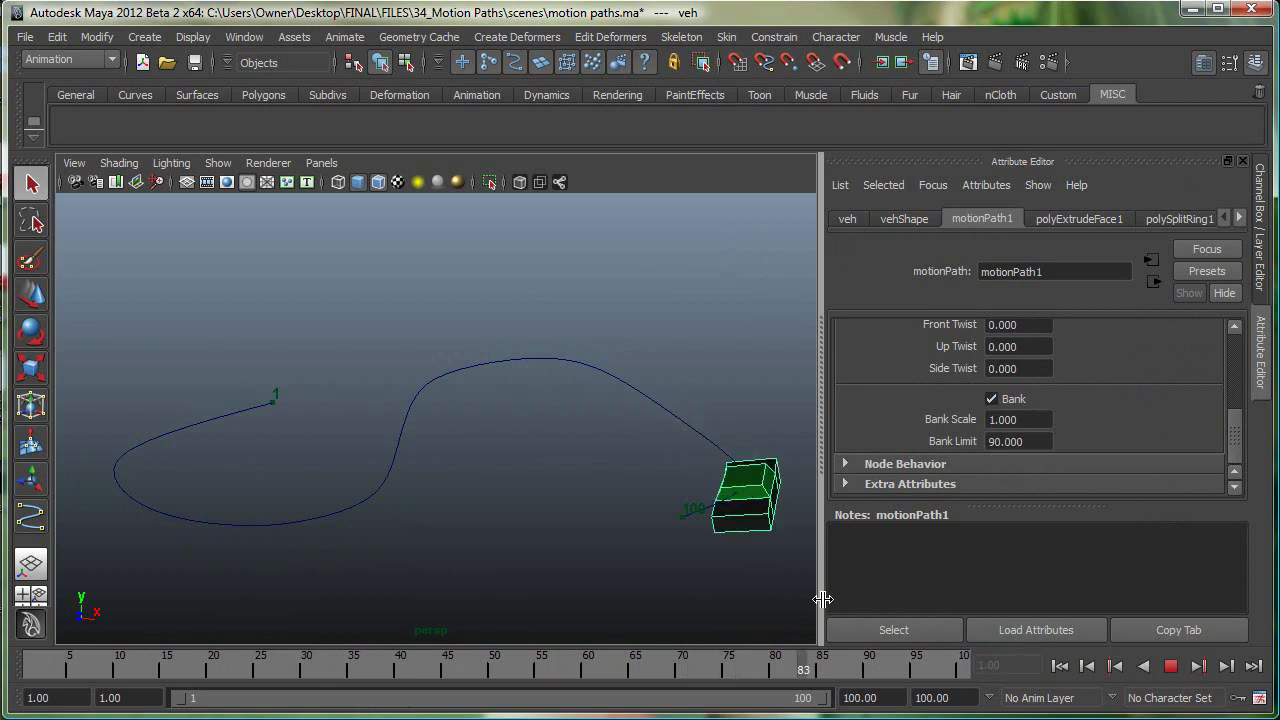
click(1171, 666)
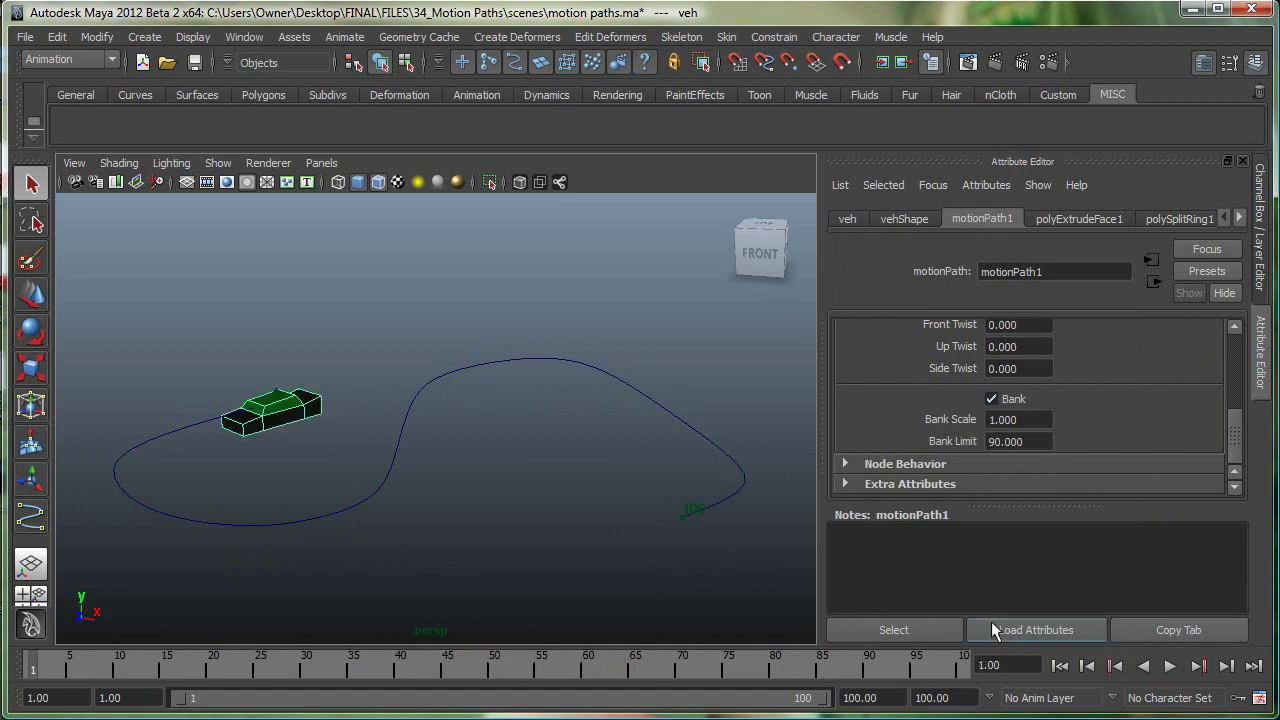
mouse_move(398, 364)
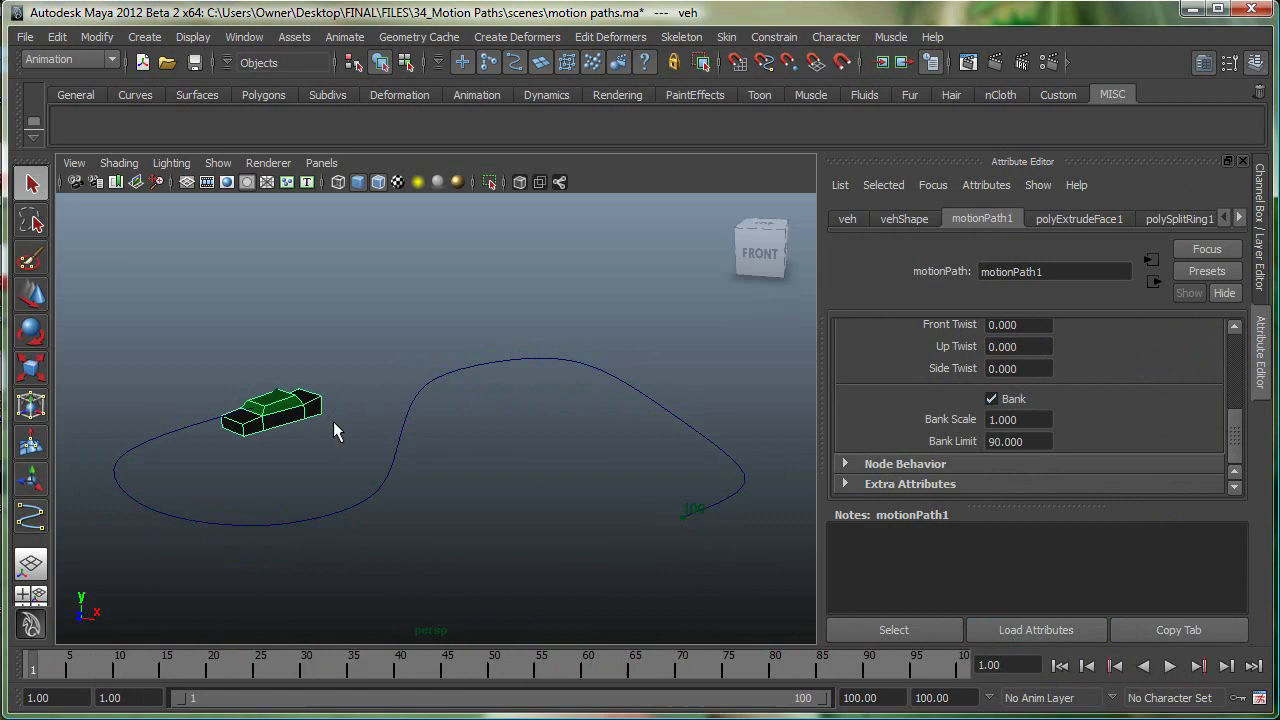
mouse_move(500, 432)
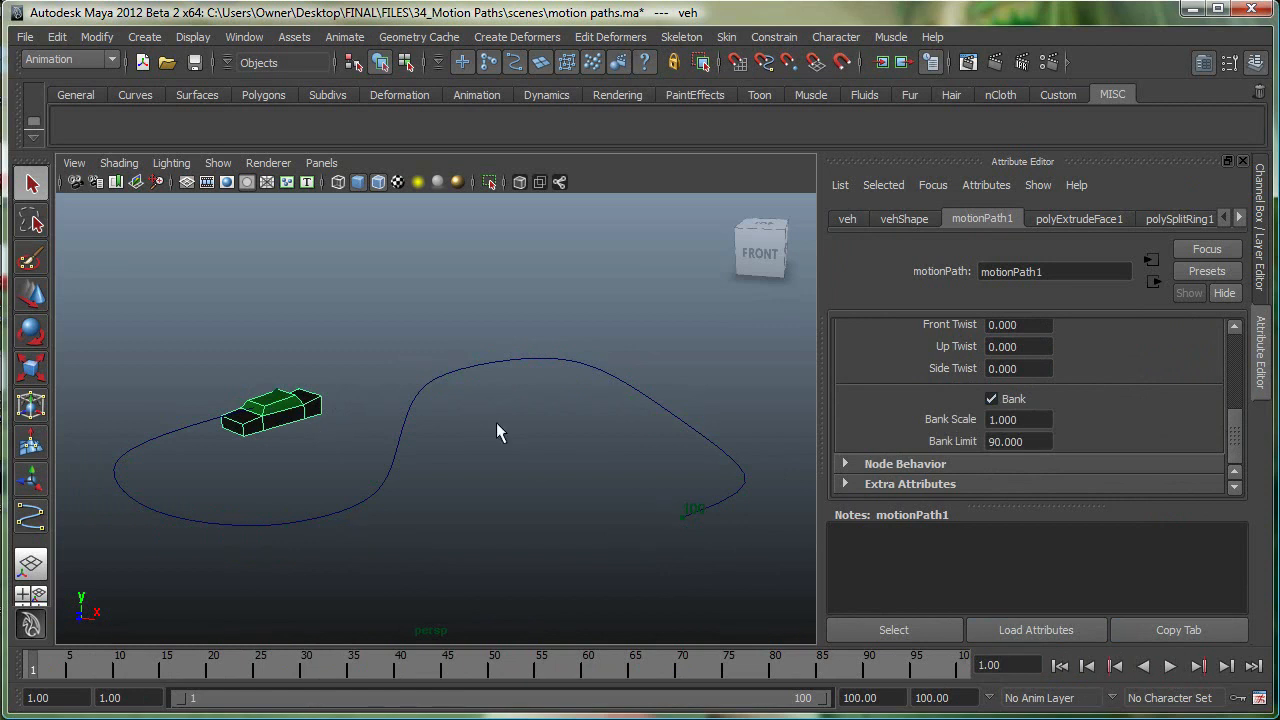
mouse_move(518, 420)
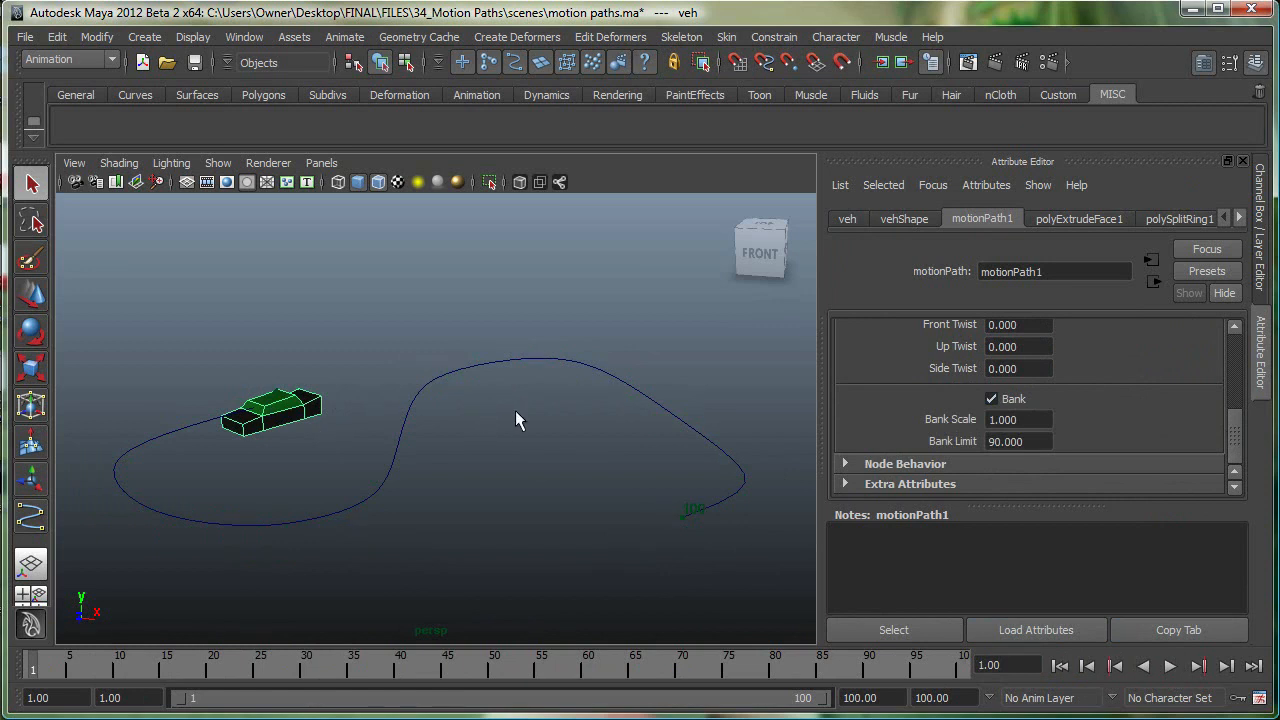
mouse_move(535, 430)
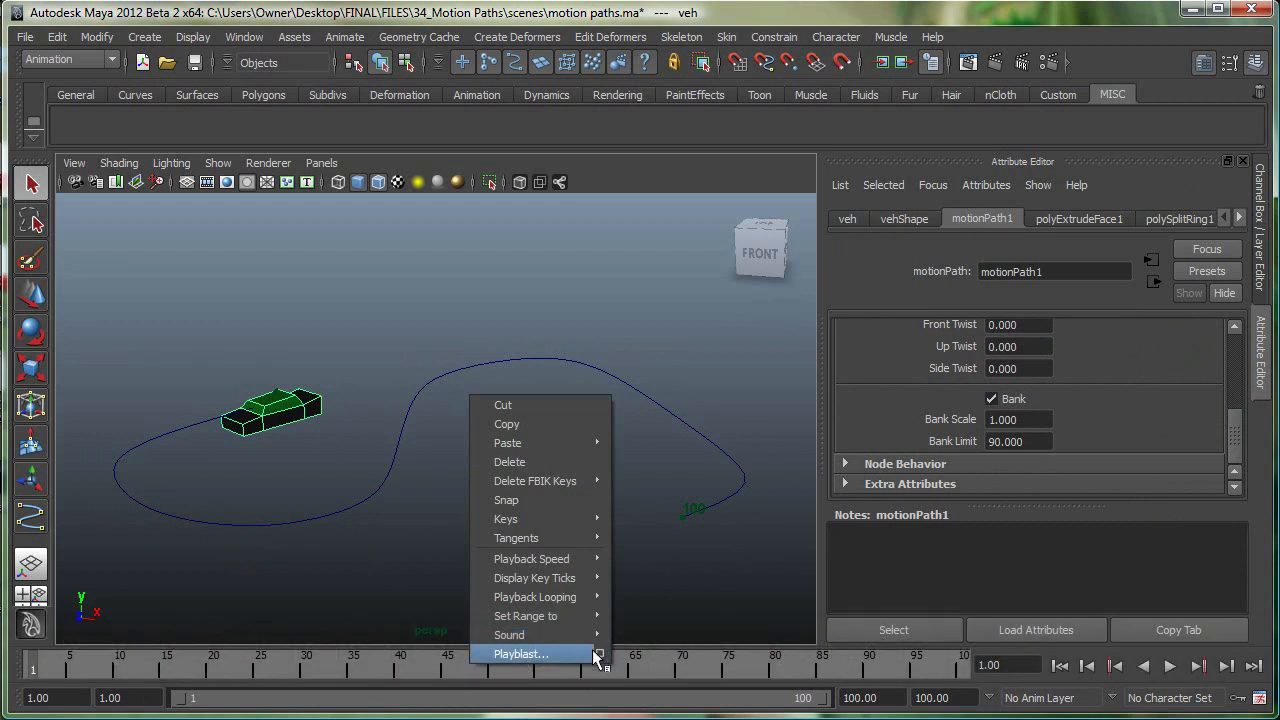
Create a playblast of the car animation at scale 1.00
click(597, 653)
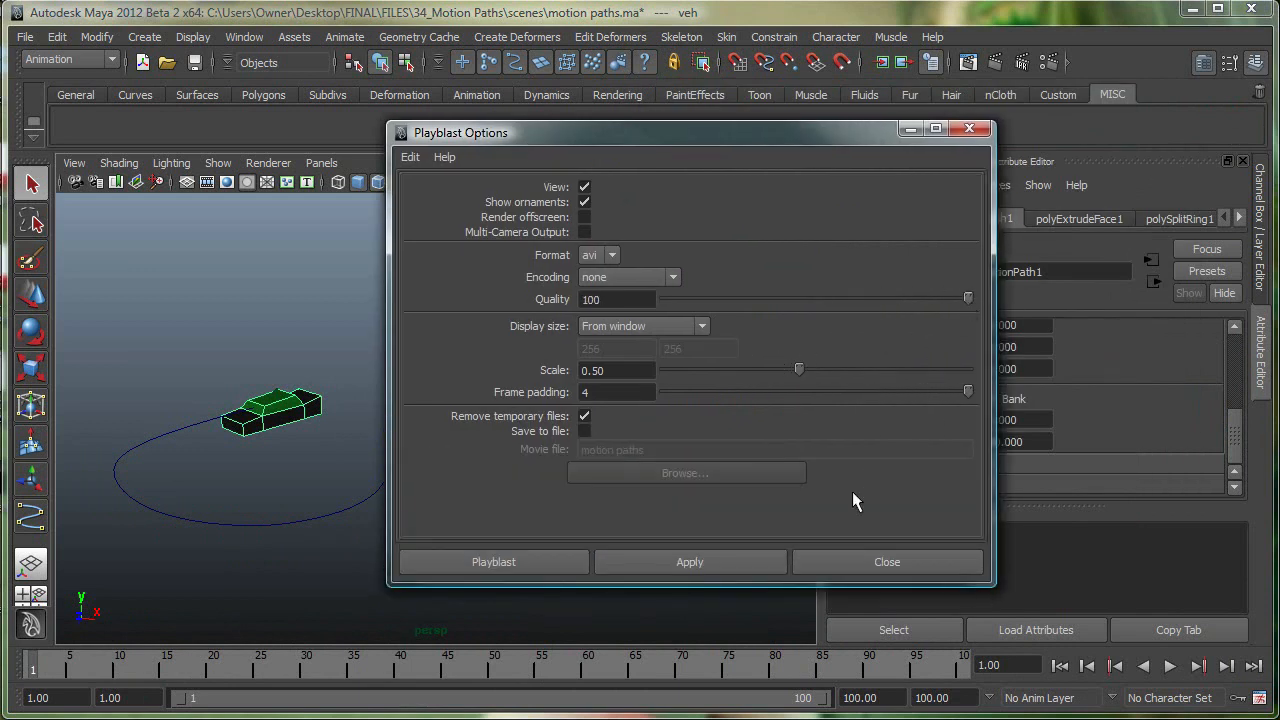
drag(799, 369, 968, 369)
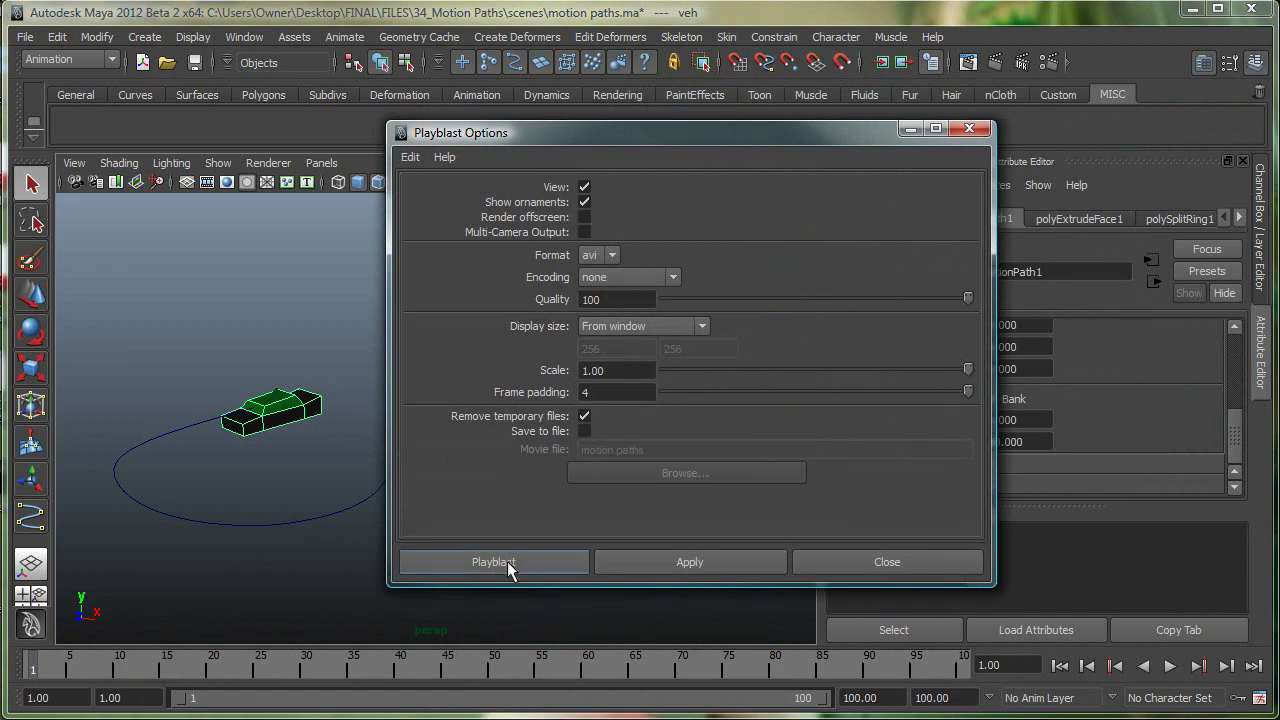
click(492, 561)
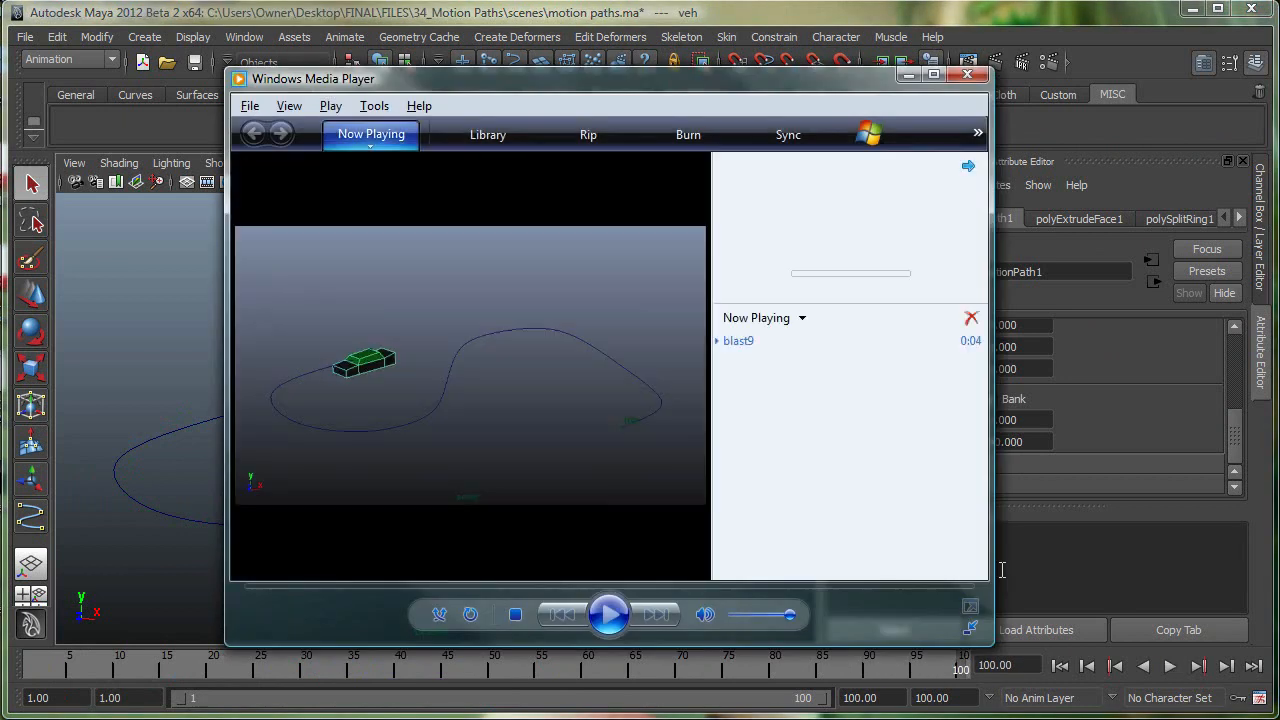
Play the blast9 playblast video in Windows Media Player
click(609, 614)
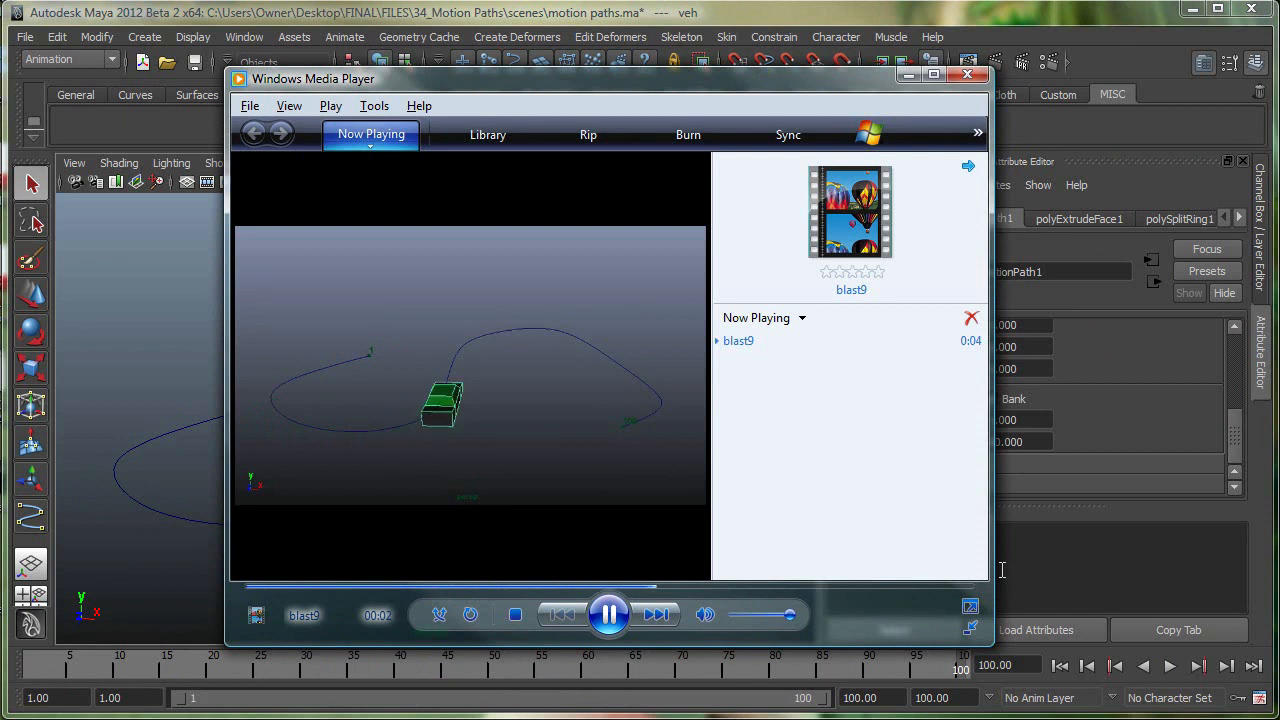